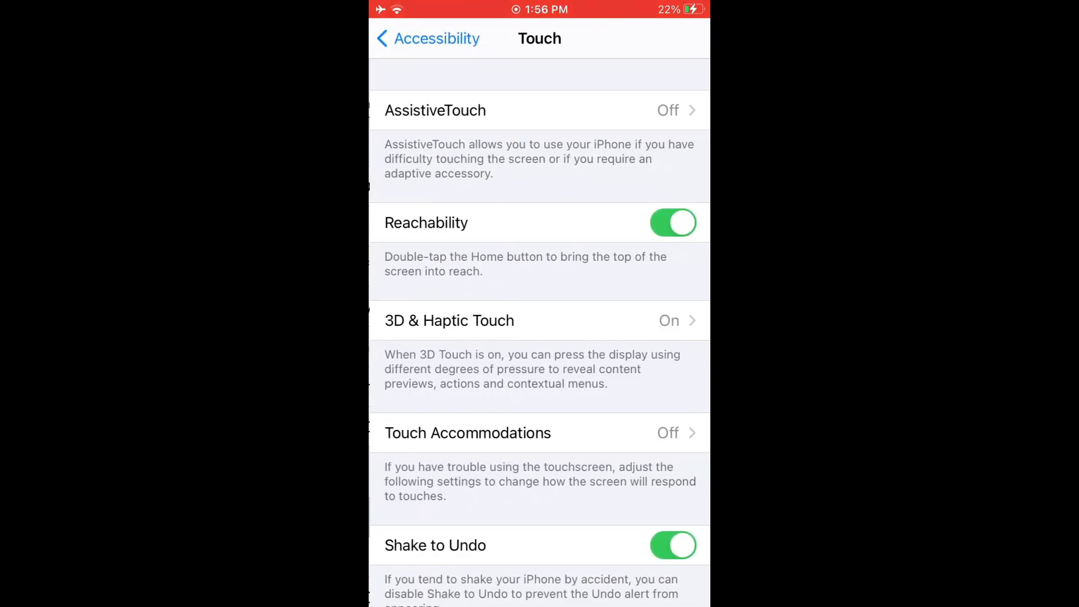
Review 3D & Haptic Touch, then Touch Accommodations down to hold duration, ignore repeat and tap assistance
click(450, 320)
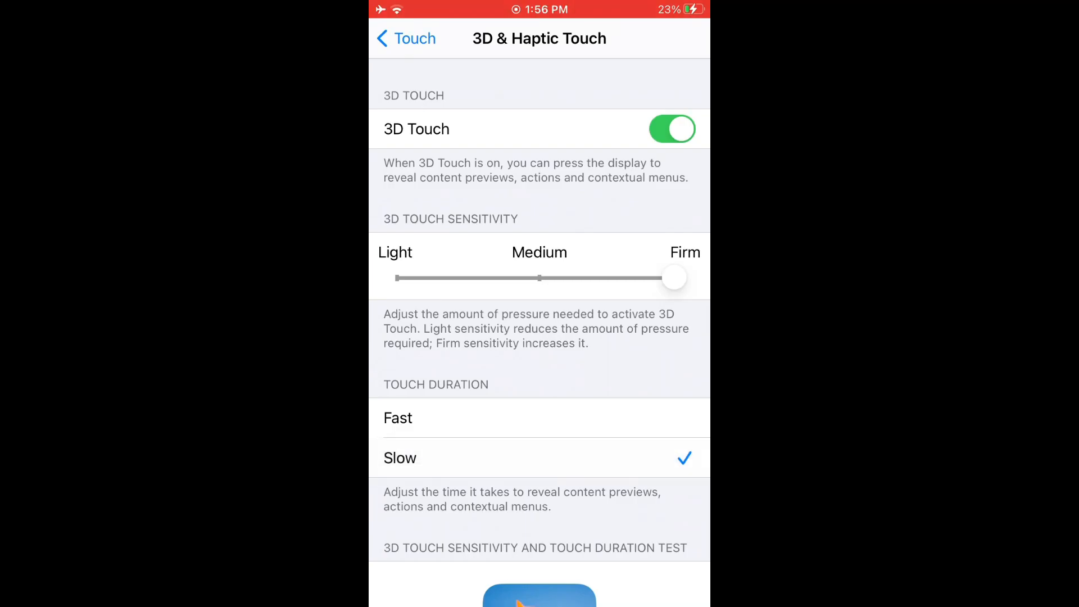
click(411, 39)
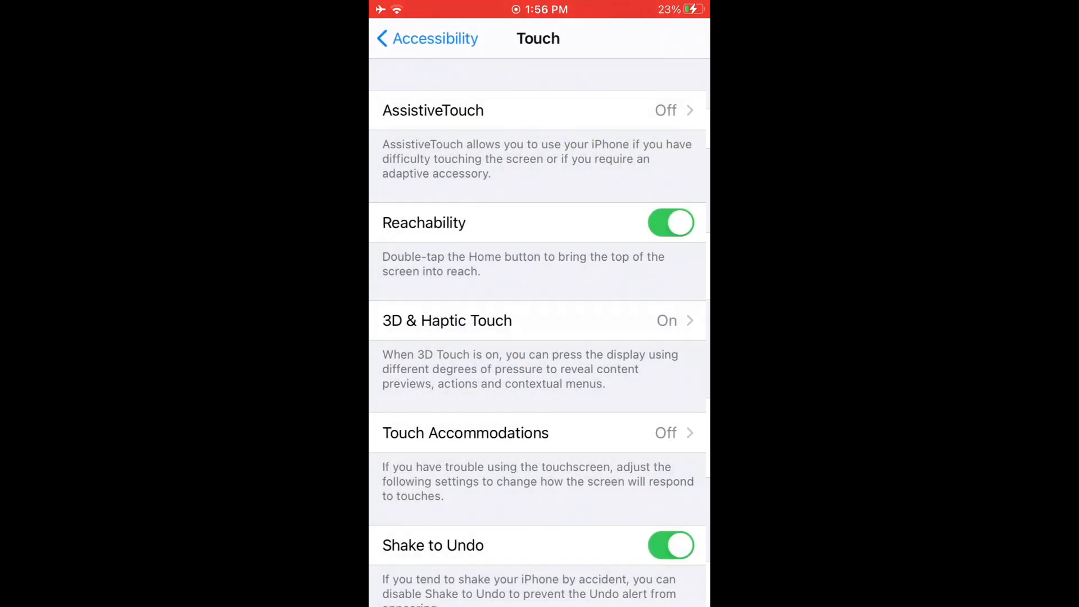
click(465, 433)
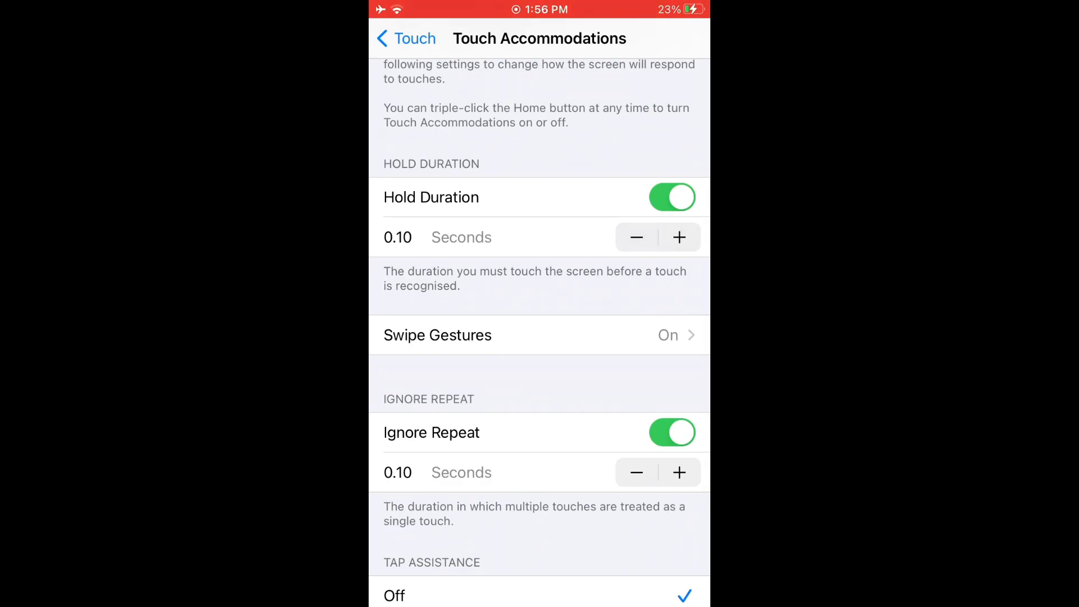
scroll(down, 3)
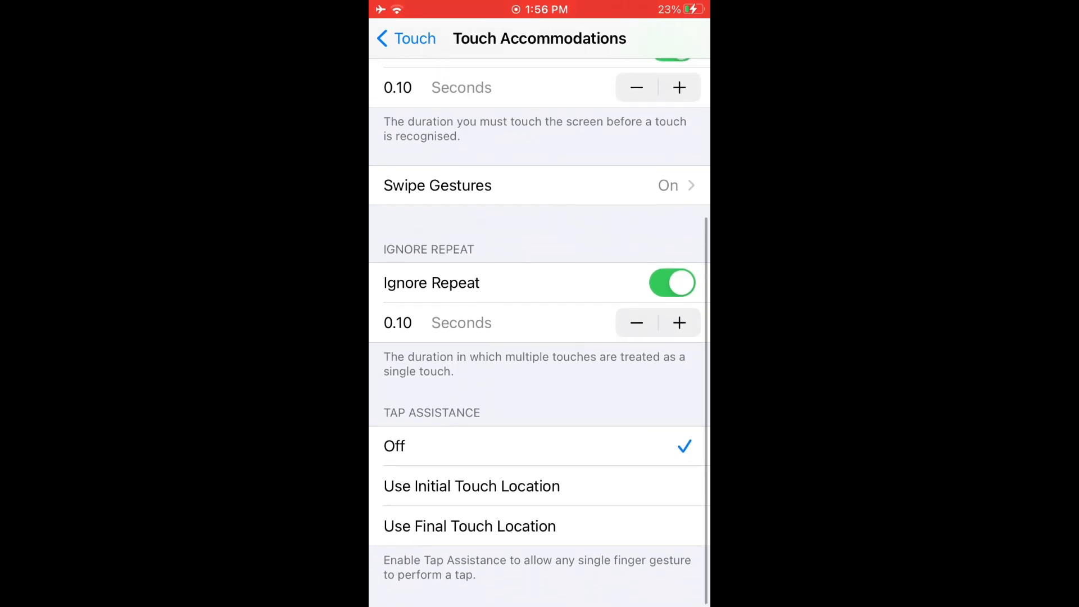
click(407, 39)
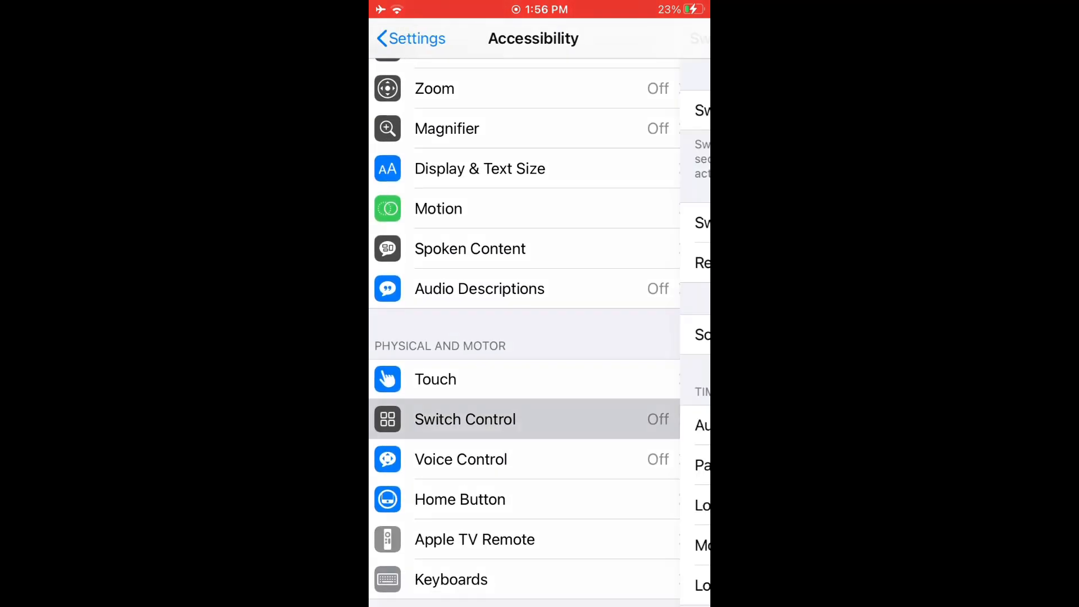
Review Switch Control's Auto Scanning Time and Hold Duration pages, then back out to the bottom of the list
click(465, 419)
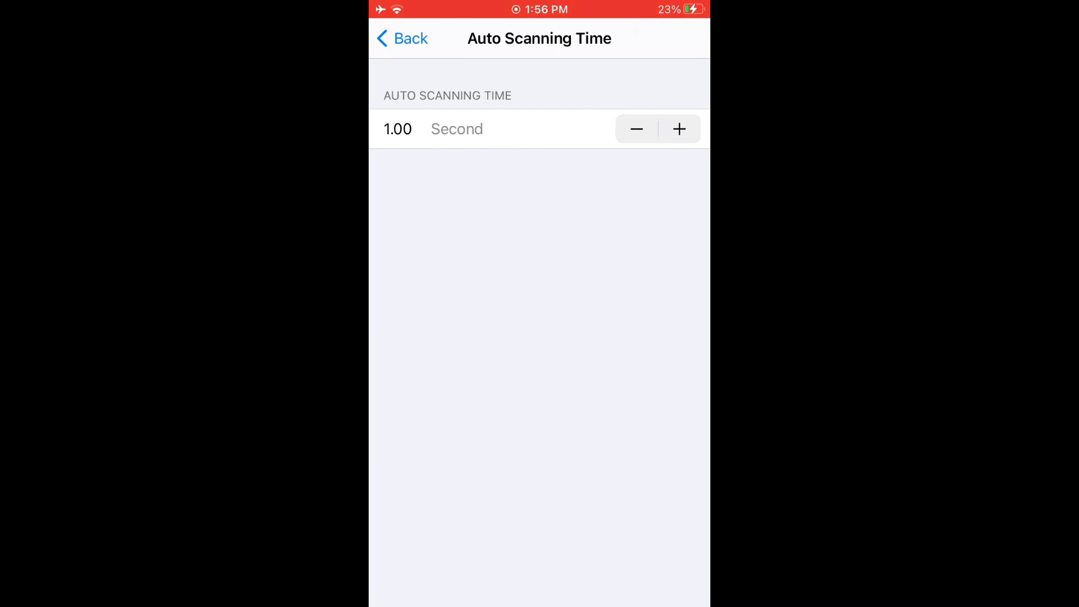
click(401, 39)
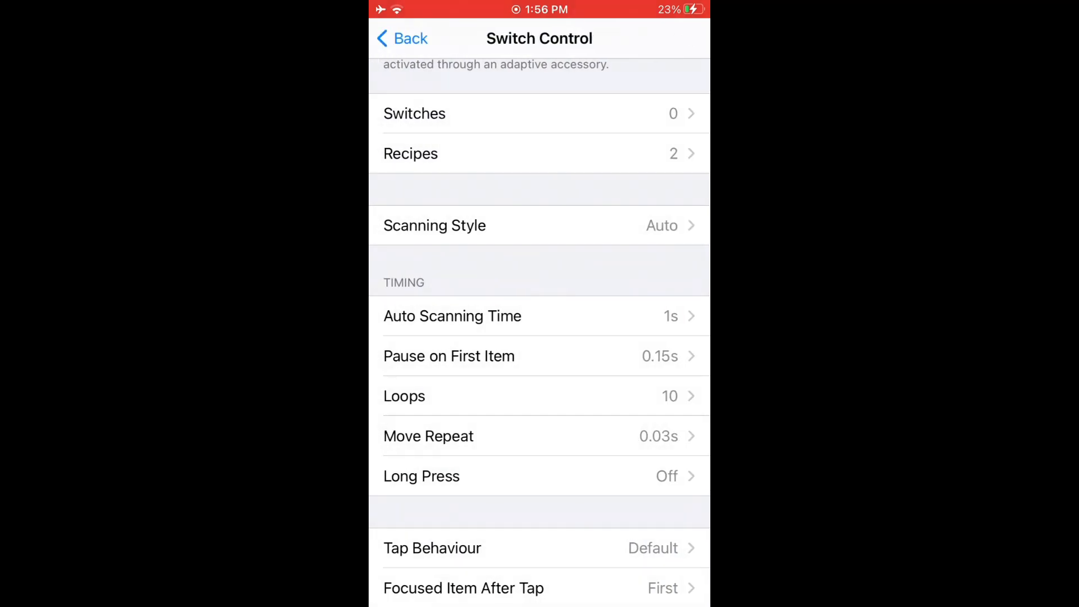
scroll(down, 3)
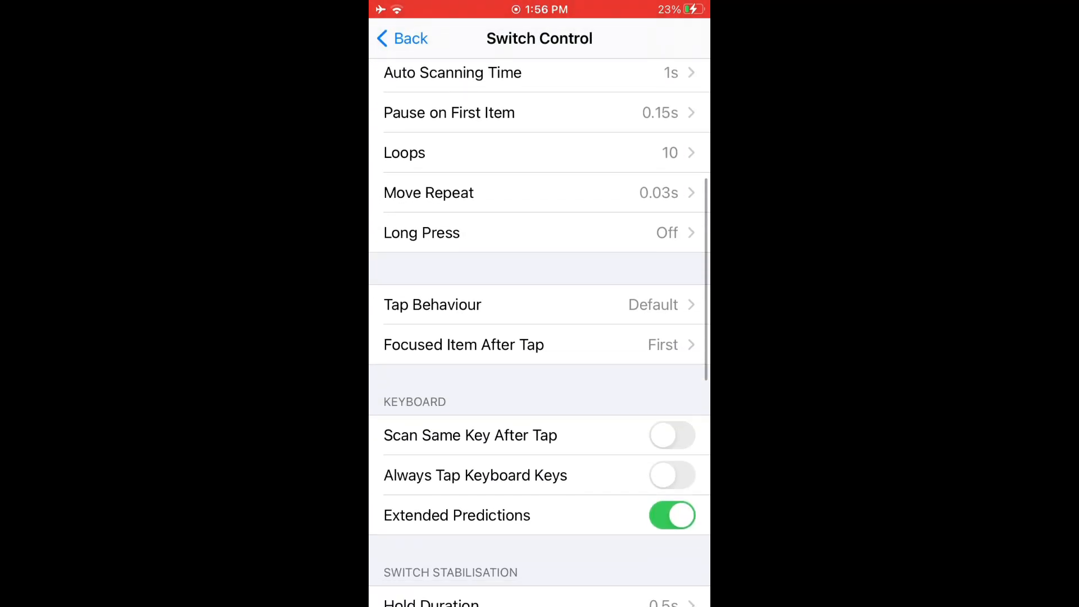
scroll(down, 3)
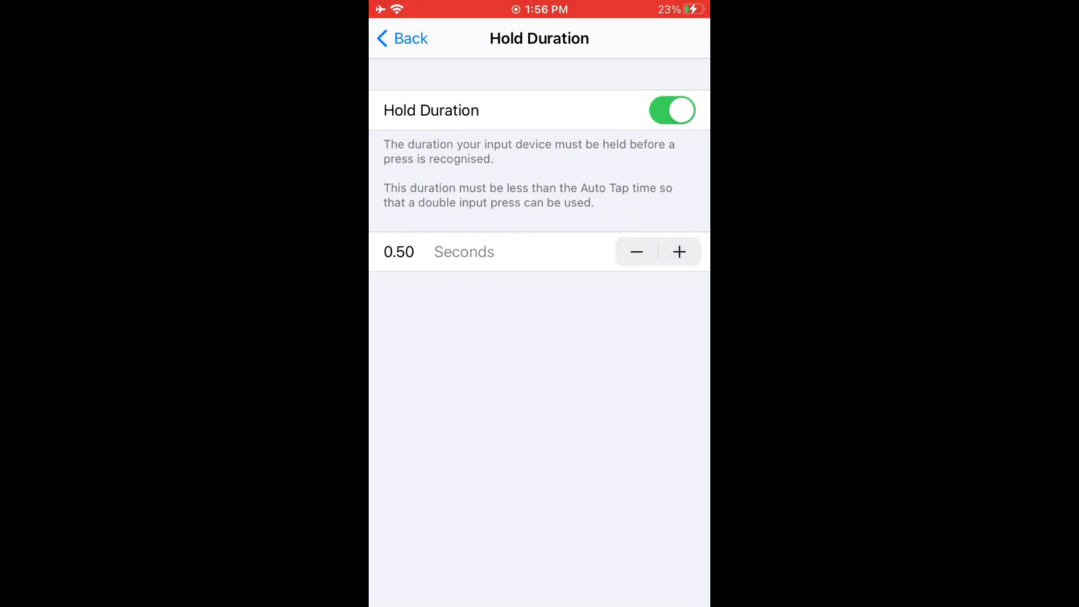
click(403, 38)
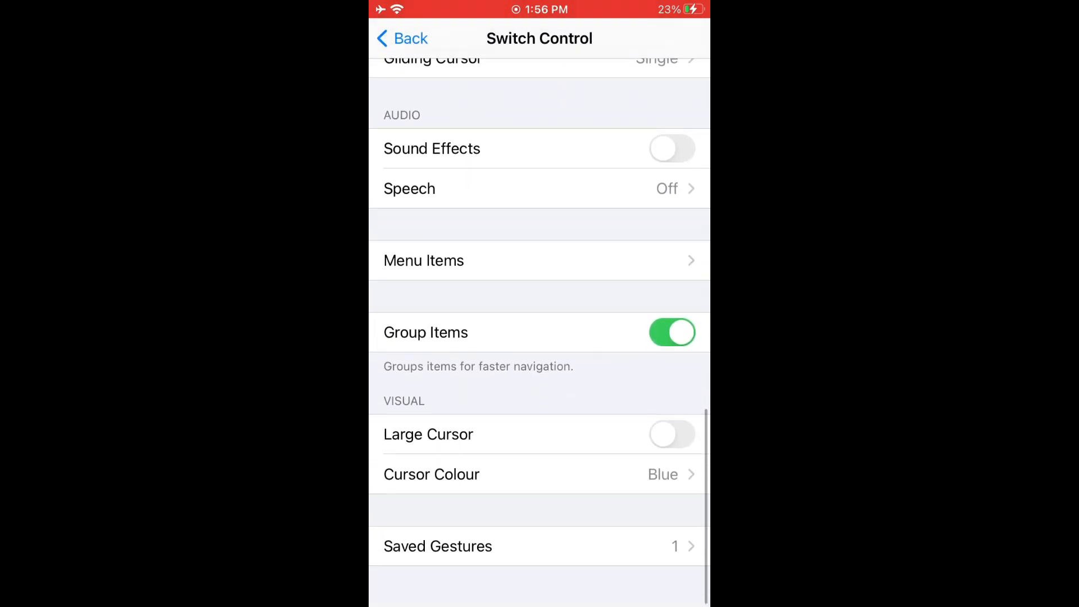
click(403, 38)
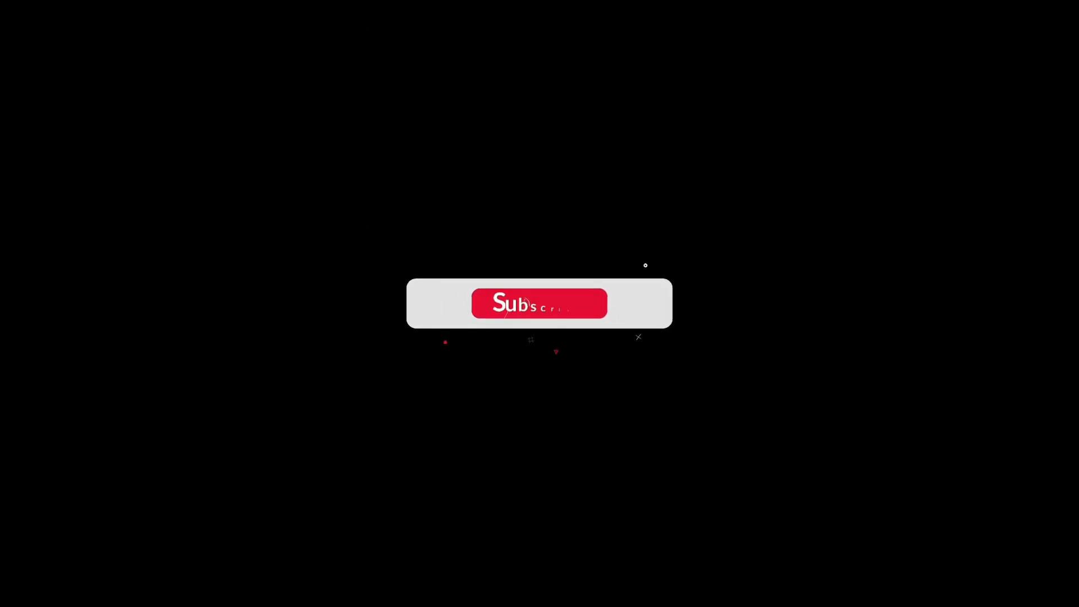
click(540, 303)
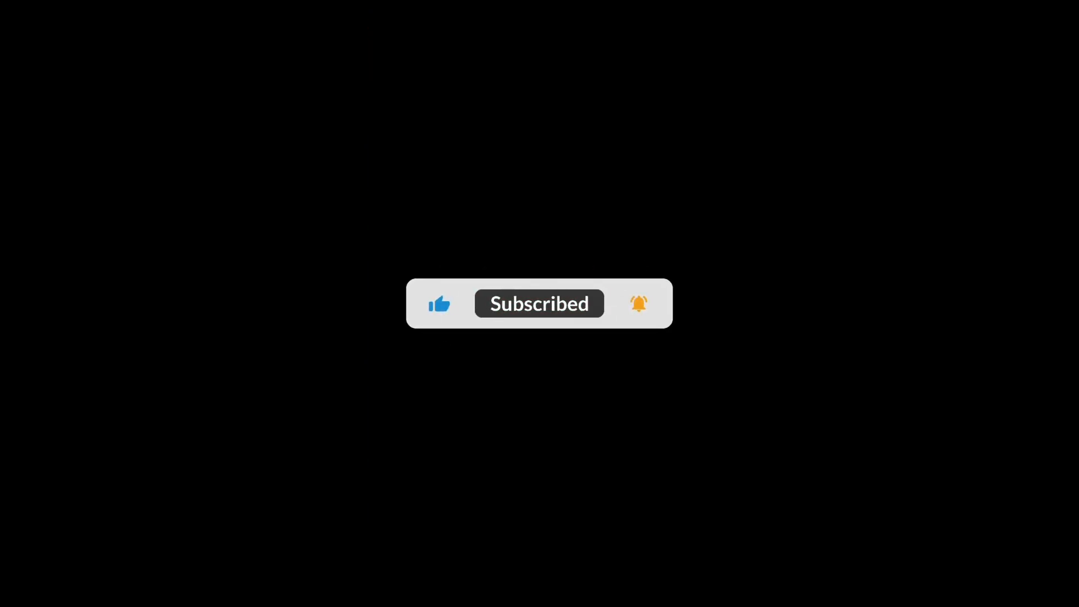